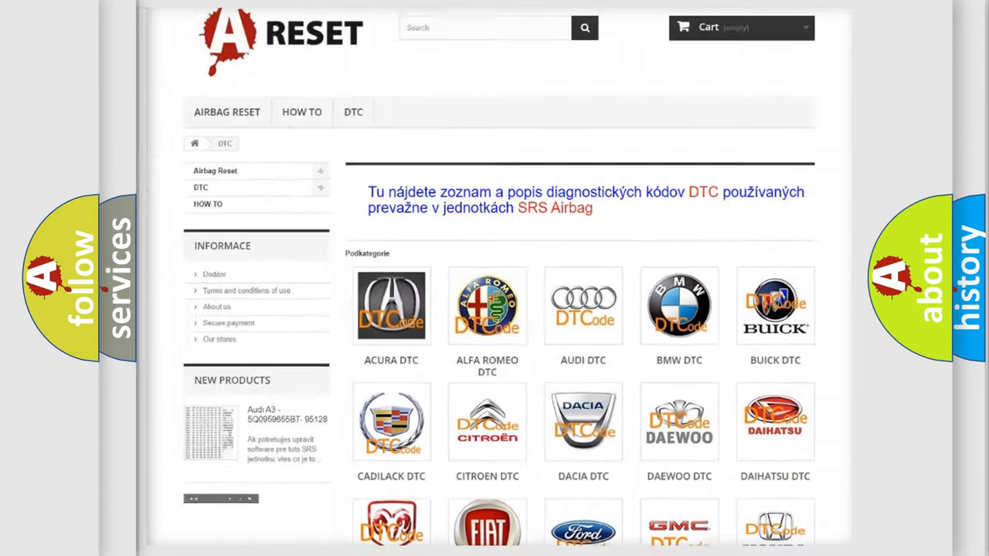
# - Scroll the DTC category page down until the CHEVROLET DTC logo comes into view
pyautogui.scroll(-3)
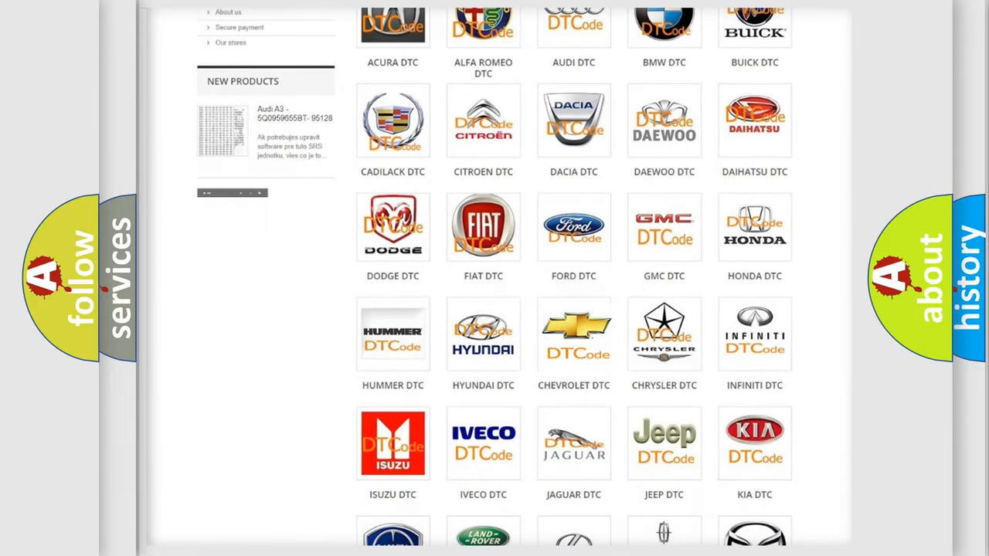
# - Open the CHEVROLET DTC page and skim its code list down to the footer and back
pyautogui.click(574, 334)
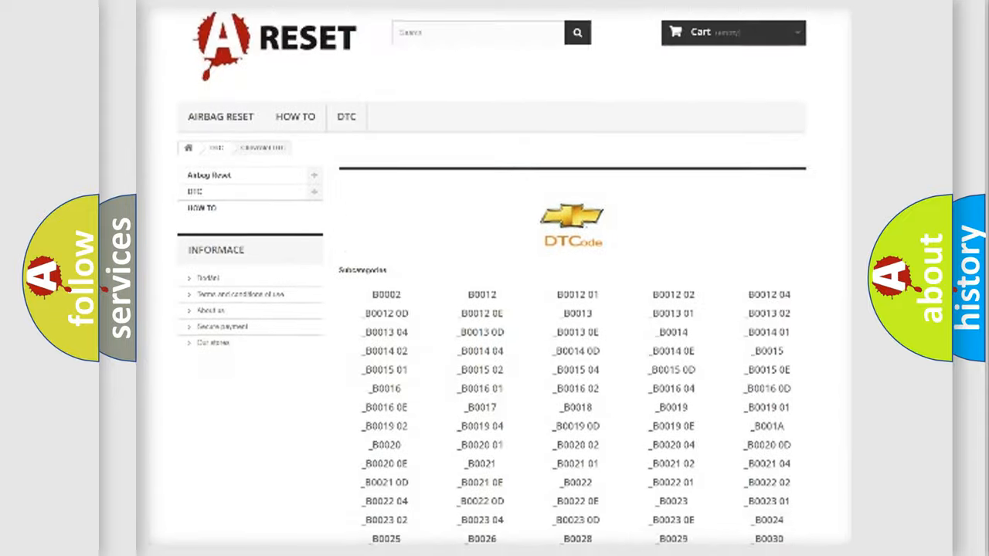
pyautogui.scroll(-3)
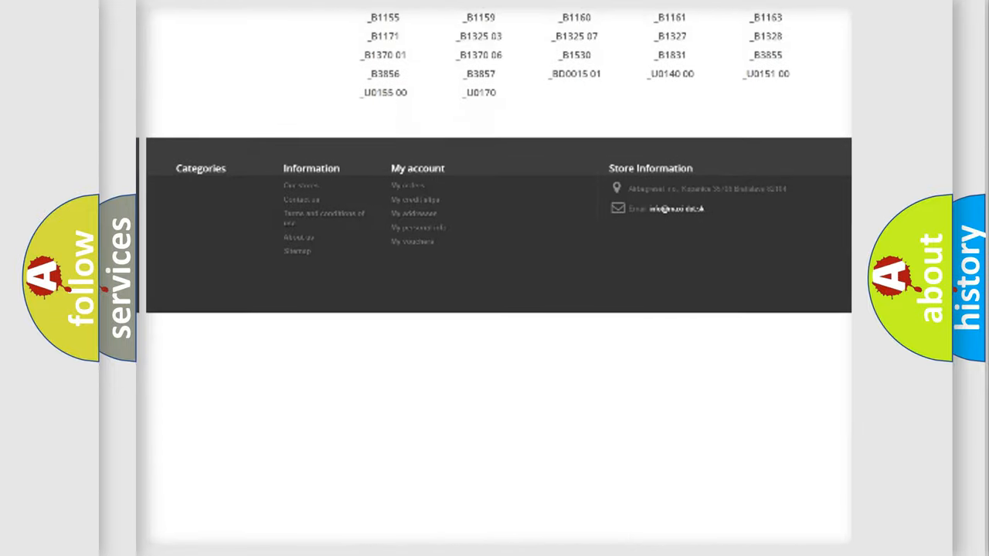
pyautogui.scroll(3)
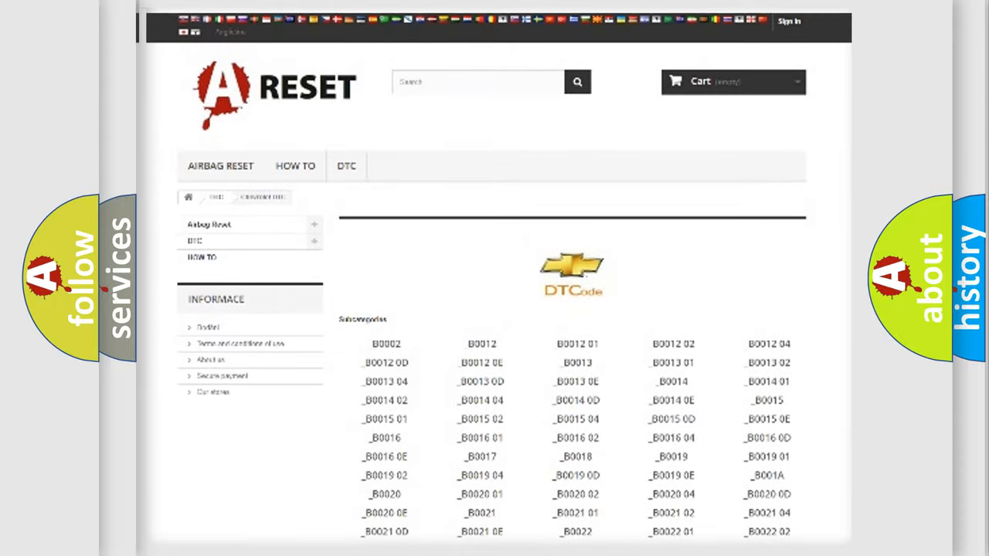